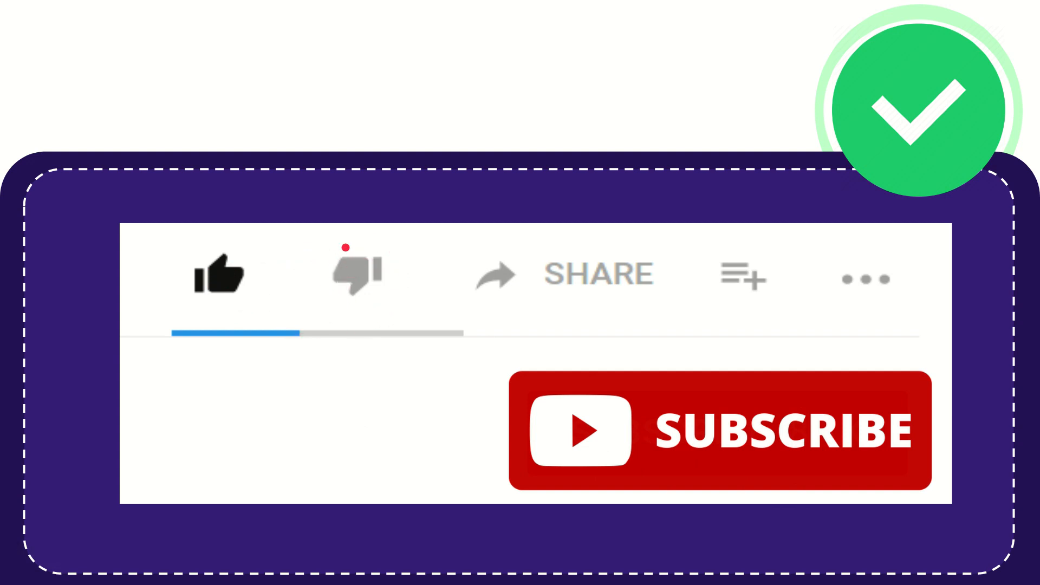
click(357, 272)
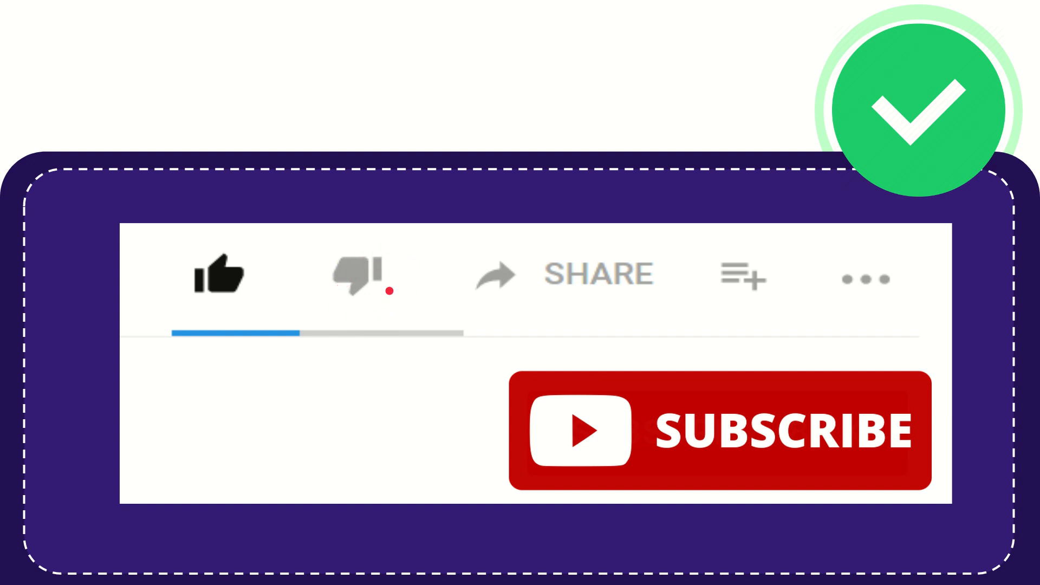
click(355, 275)
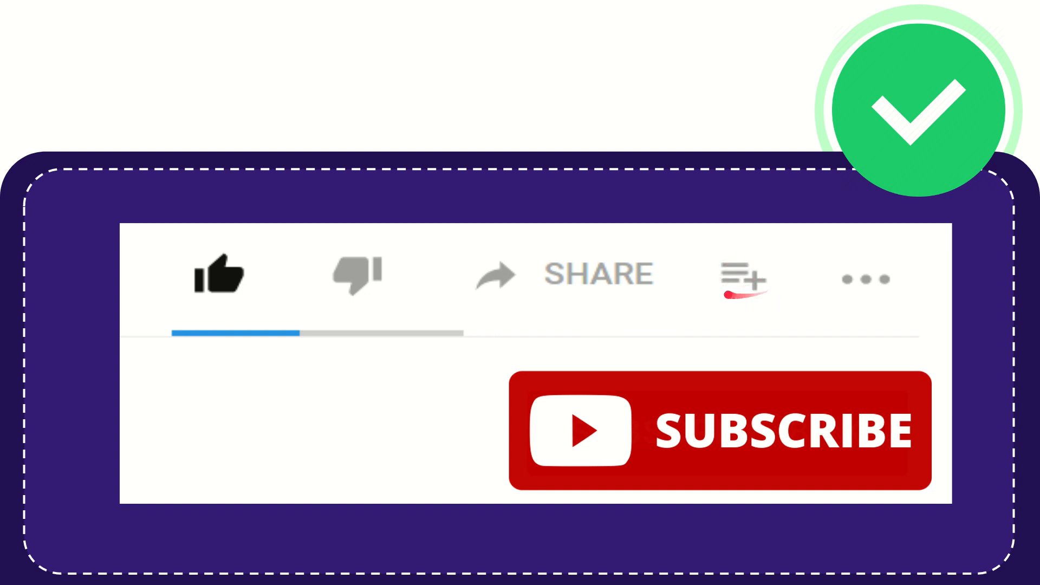
click(741, 278)
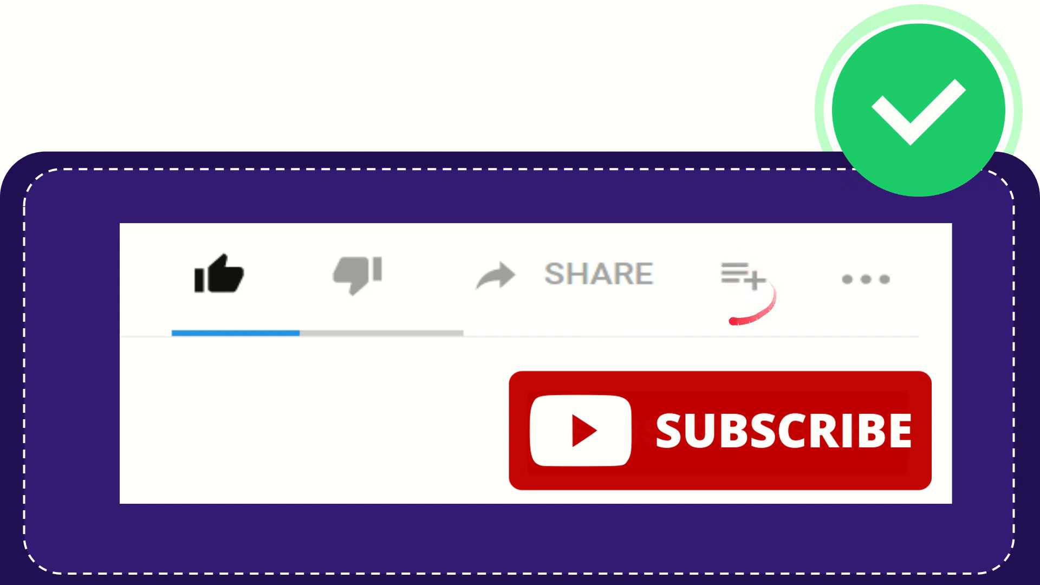